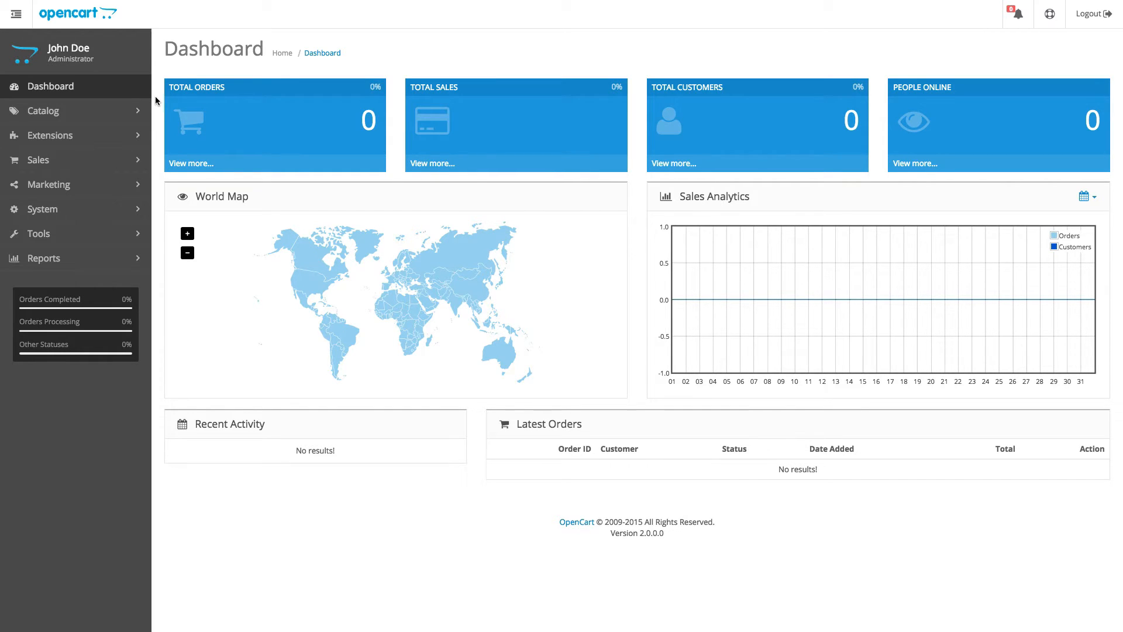
# - Install PayPal Payments Standard from the Extensions > Payments list
pyautogui.click(50, 136)
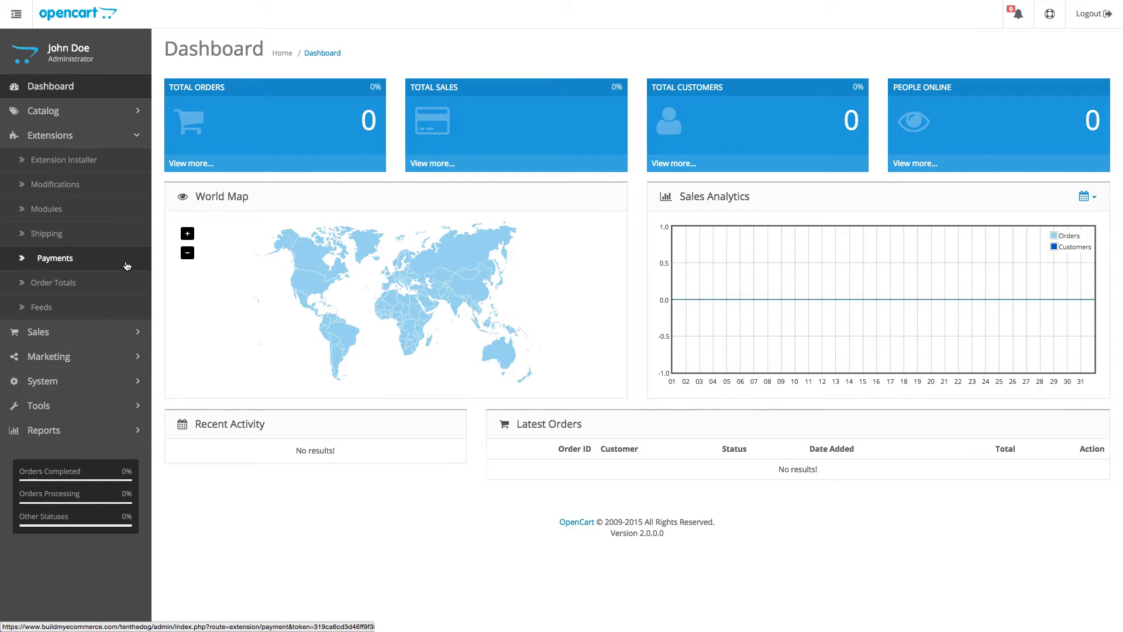
pyautogui.click(55, 257)
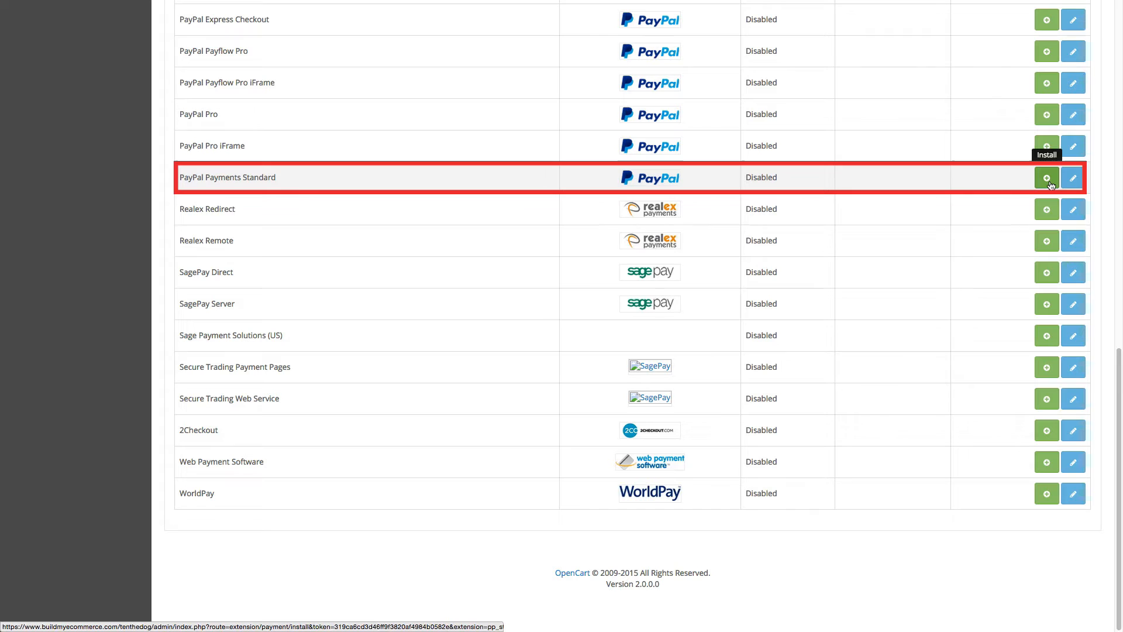
pyautogui.click(1045, 178)
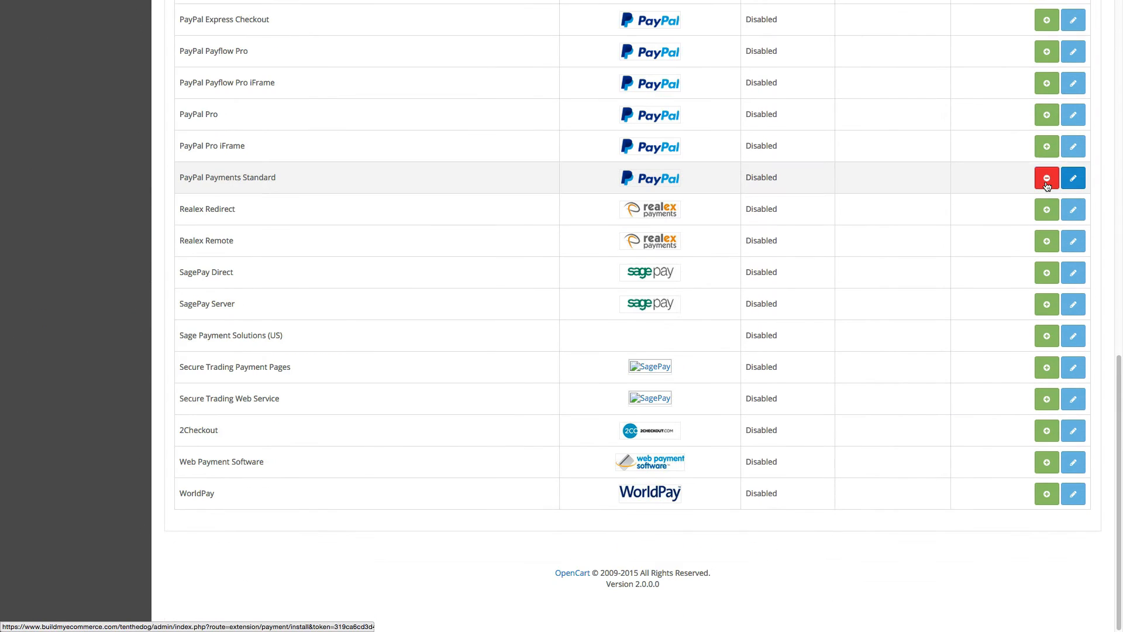
# - Enter the PayPal email 'buildmyecommer', choose the Sale transaction method and set status Enabled
pyautogui.click(1072, 176)
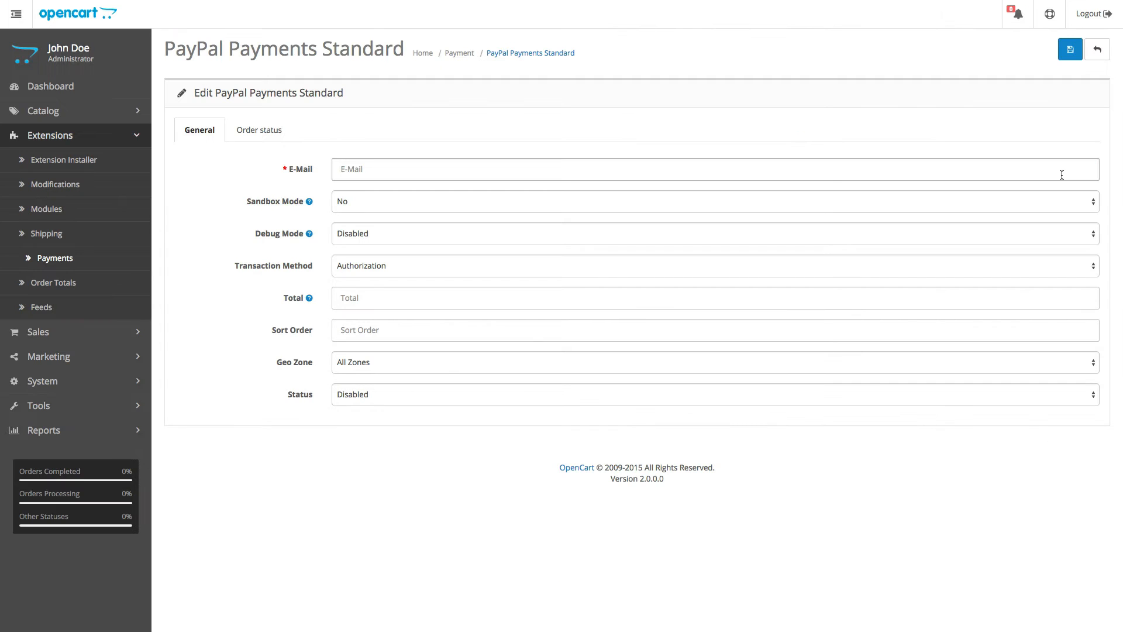
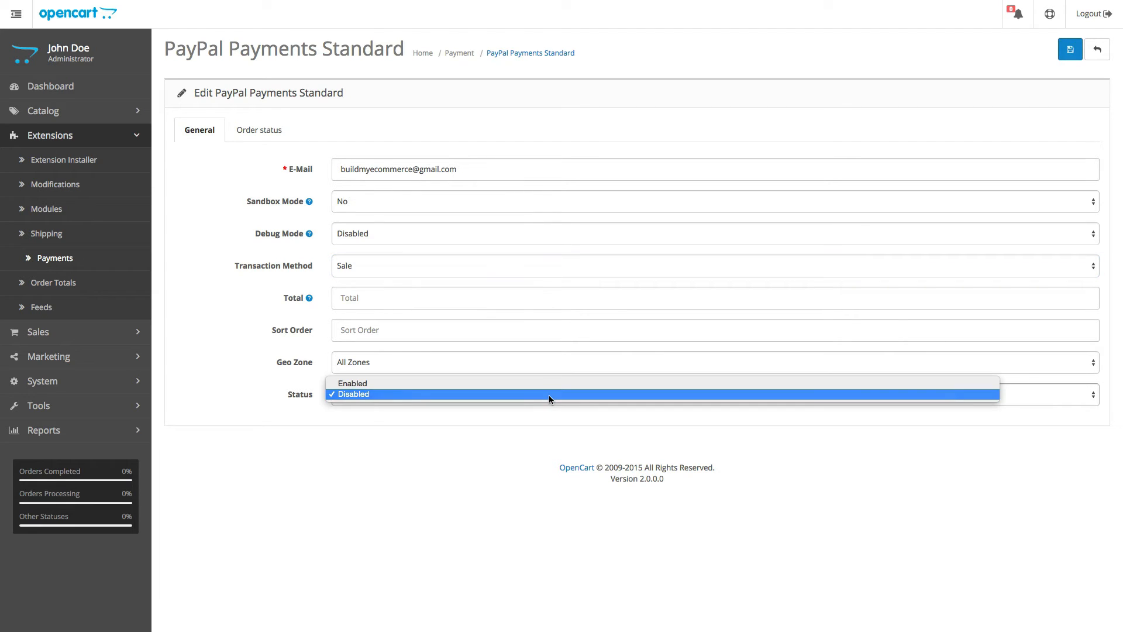
pyautogui.click(352, 382)
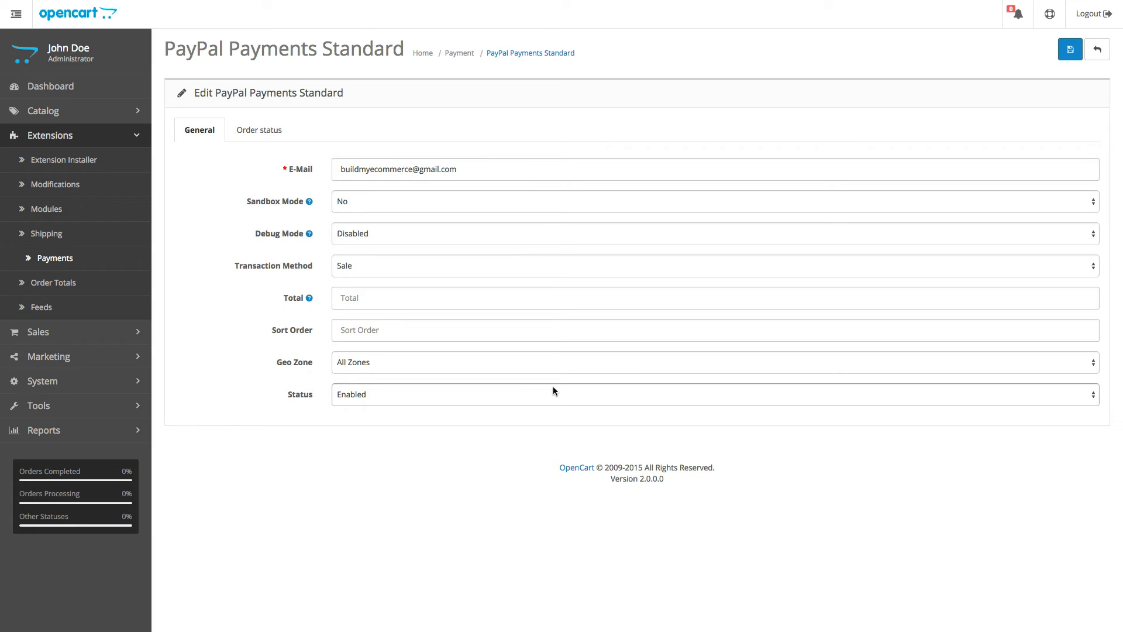
# - Set Completed Status to Complete in the order status mapping
pyautogui.click(258, 130)
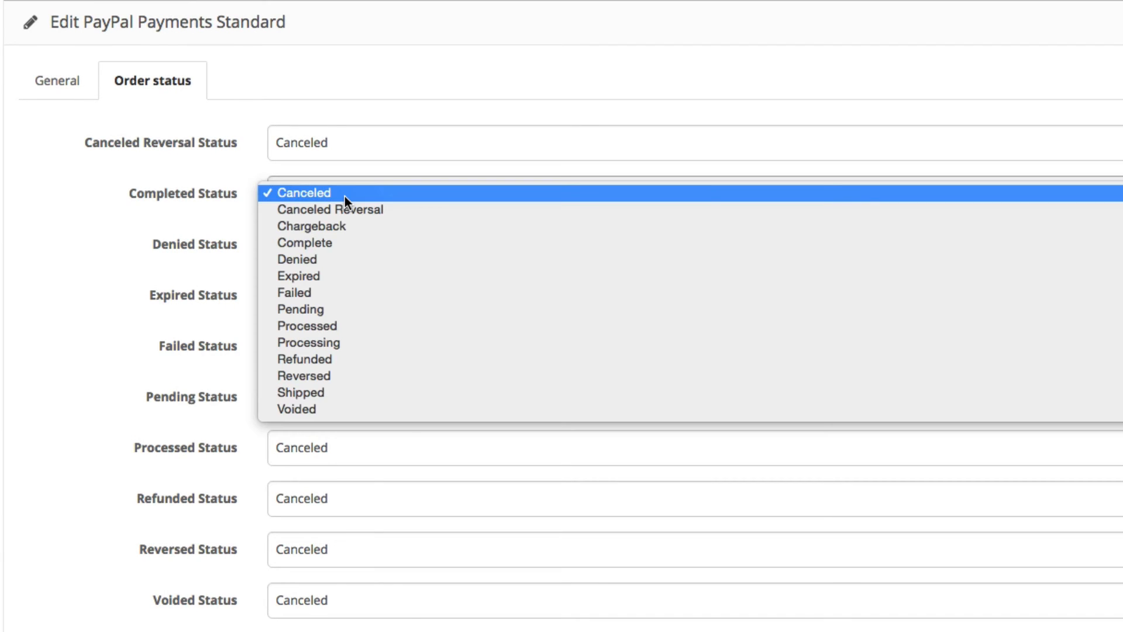
pyautogui.click(304, 242)
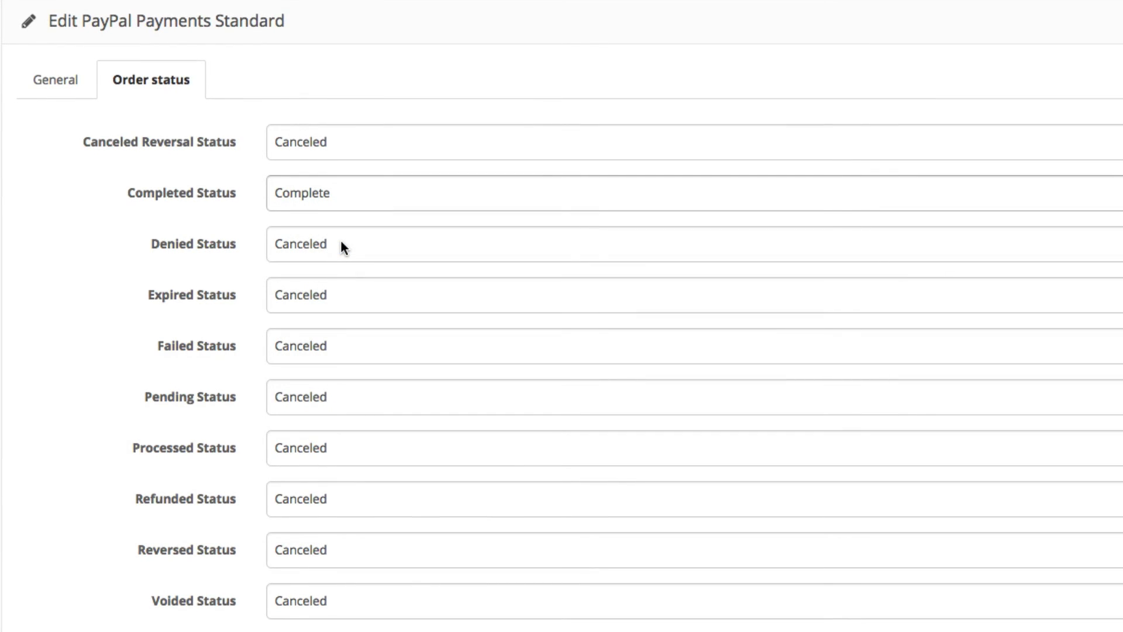